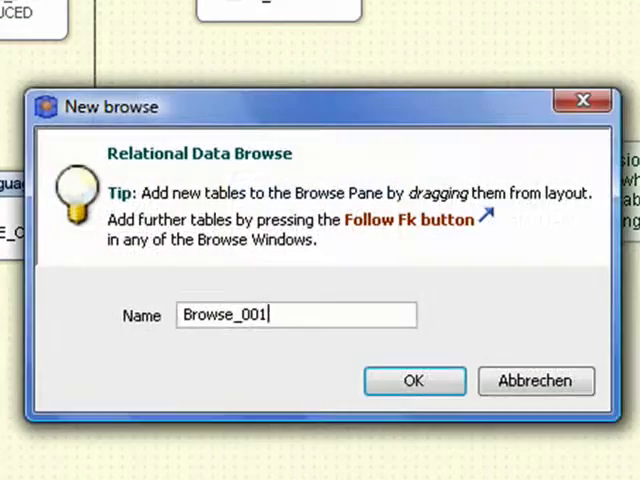
mouse_move(412, 382)
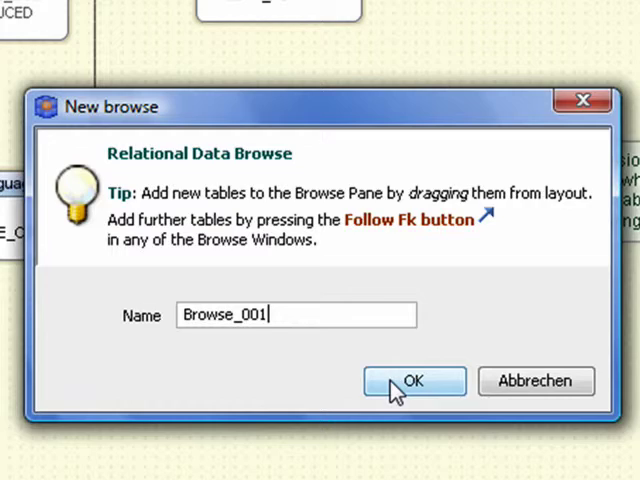
- Confirm the new browse named Browse_001 to reach the connection settings
click(412, 381)
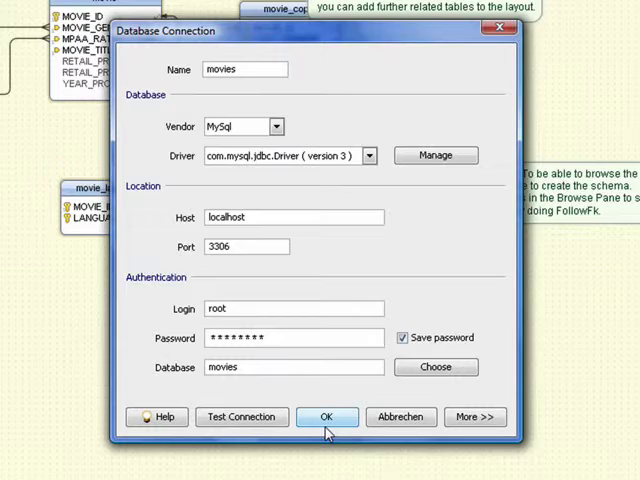
- Connect to the movies database and page next, then back twice through movie_genre records
click(326, 417)
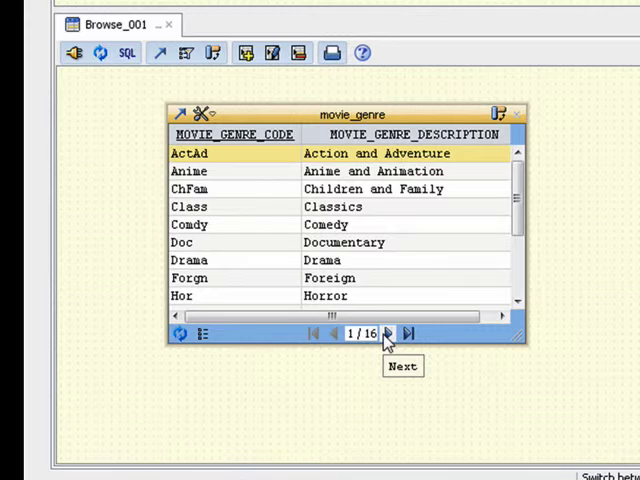
click(390, 334)
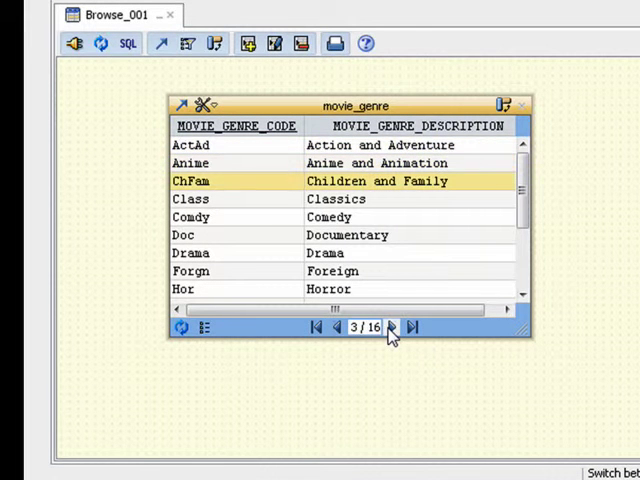
click(336, 327)
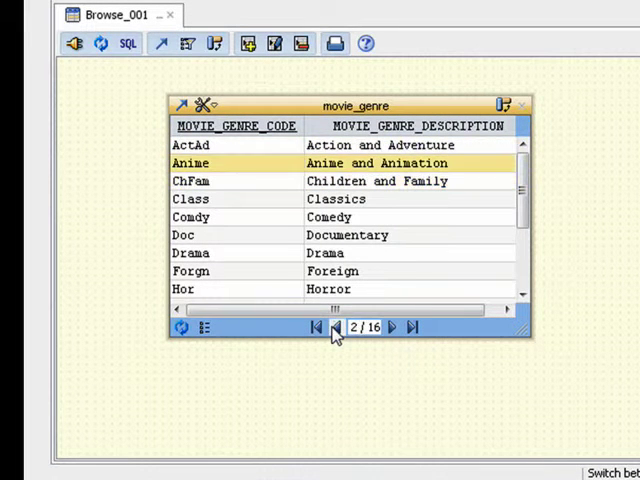
click(335, 327)
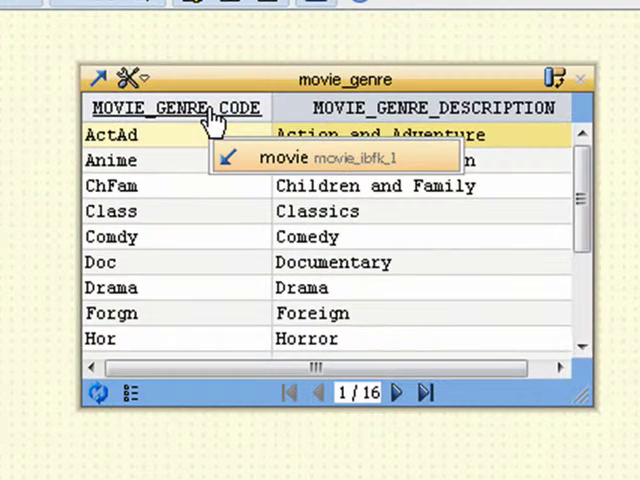
mouse_move(238, 162)
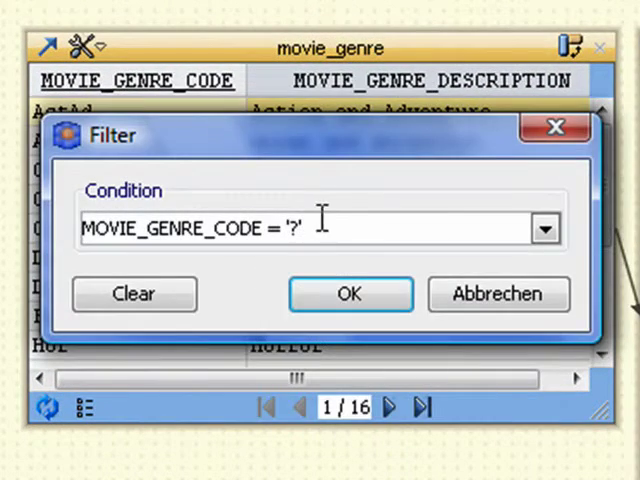
- Enter the condition MOVIE_GENRE_CODE = 'ActAd' in the Filter dialog and apply it
text(A)
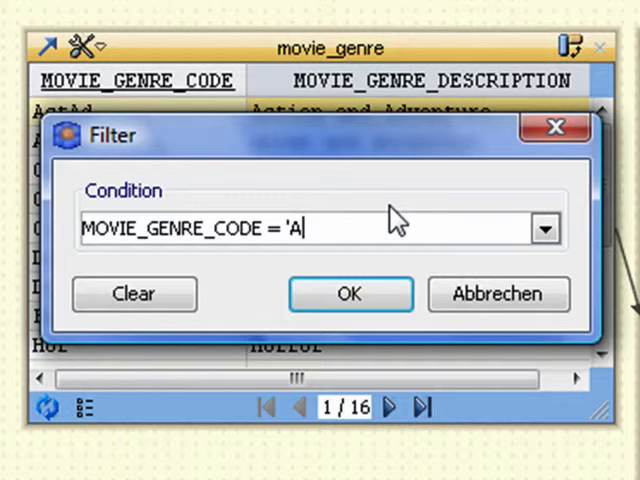
click(350, 293)
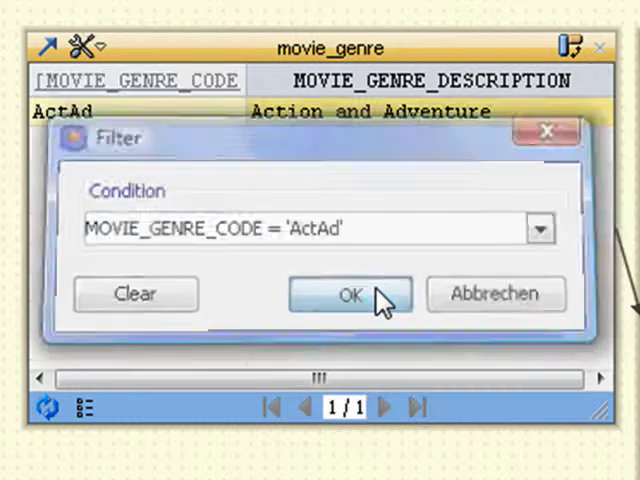
click(349, 294)
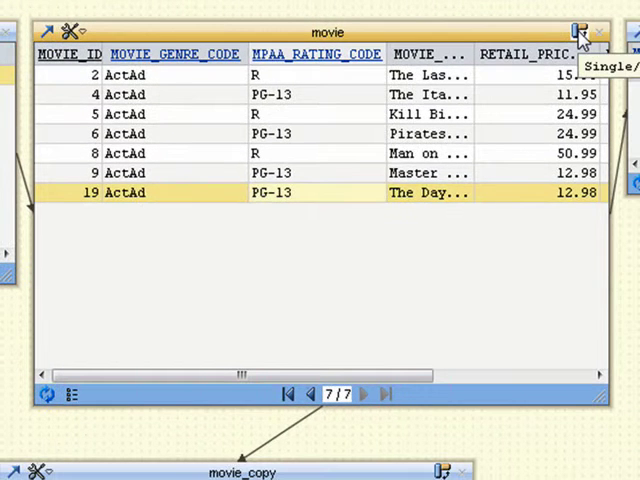
- Switch the movie browse window to single-record view, showing The Day After Tomorrow
click(577, 32)
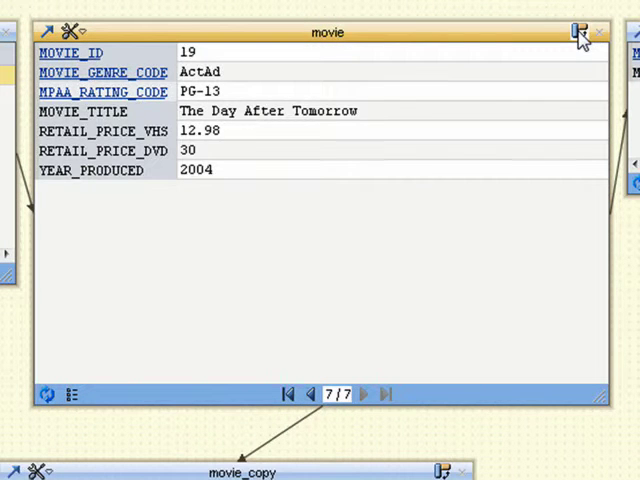